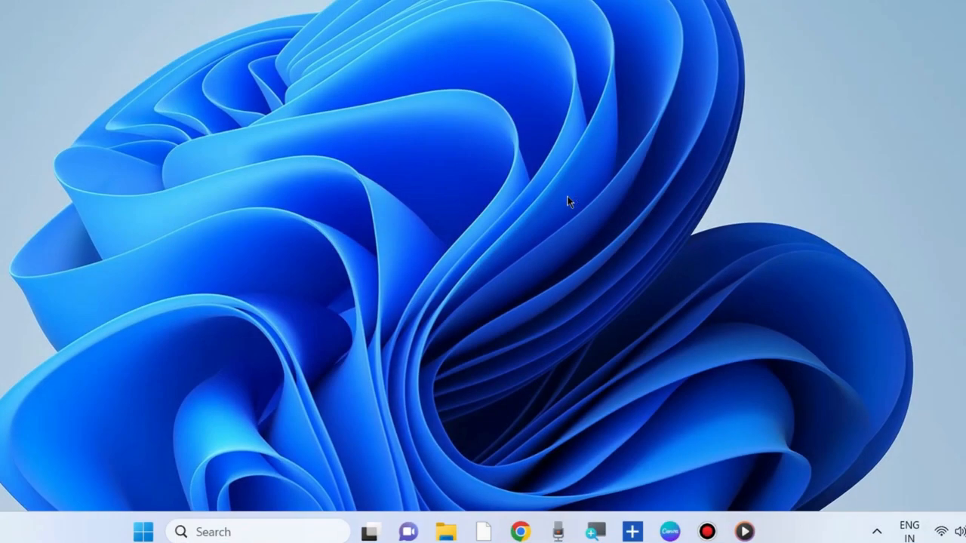
pyautogui.moveTo(161, 424)
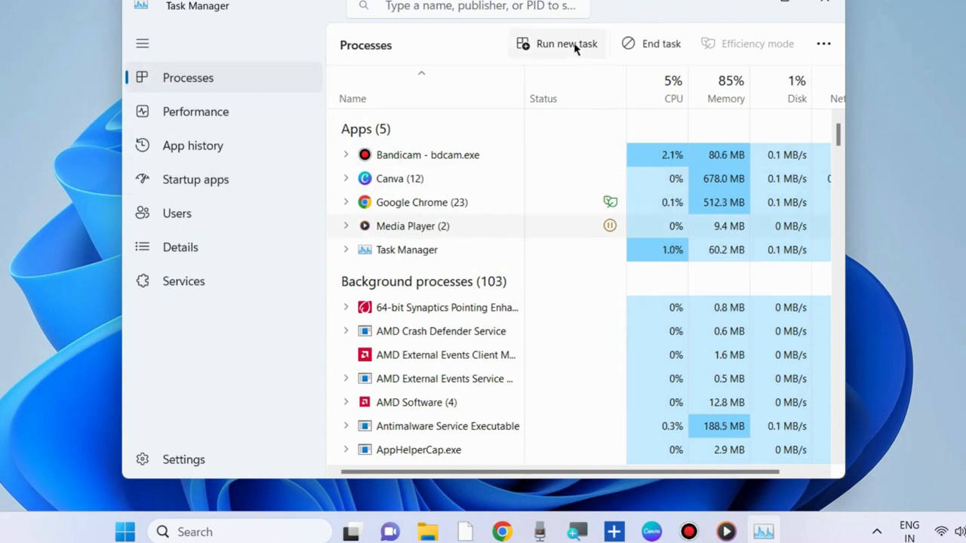
# Step: End the Media Player (2) task from the Processes list
pyautogui.click(650, 43)
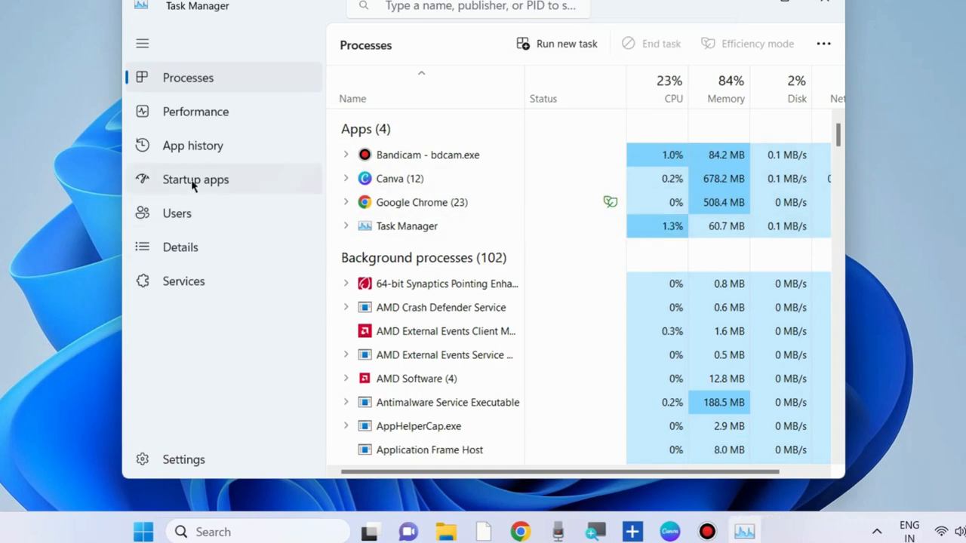
# Step: Review the Startup apps list, then close Task Manager
pyautogui.click(196, 179)
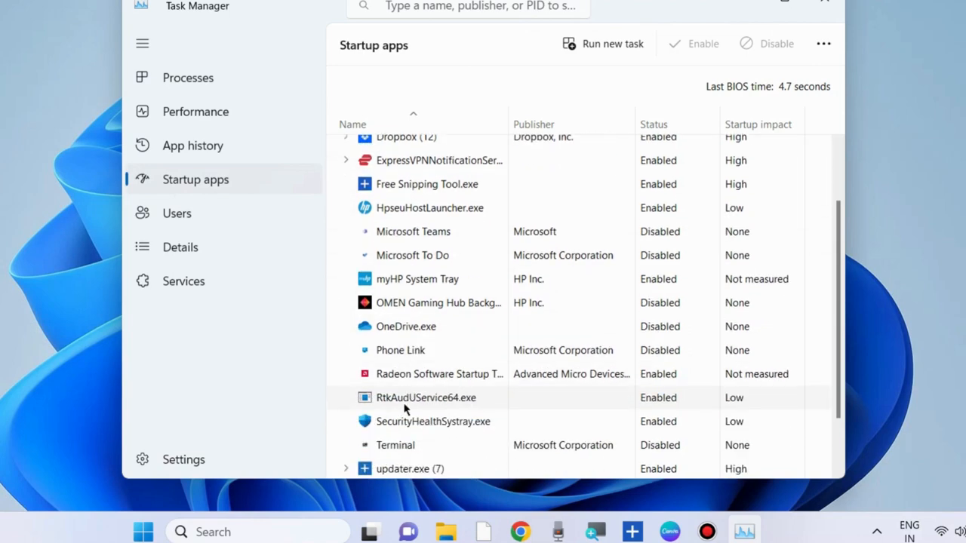
pyautogui.scroll(-3)
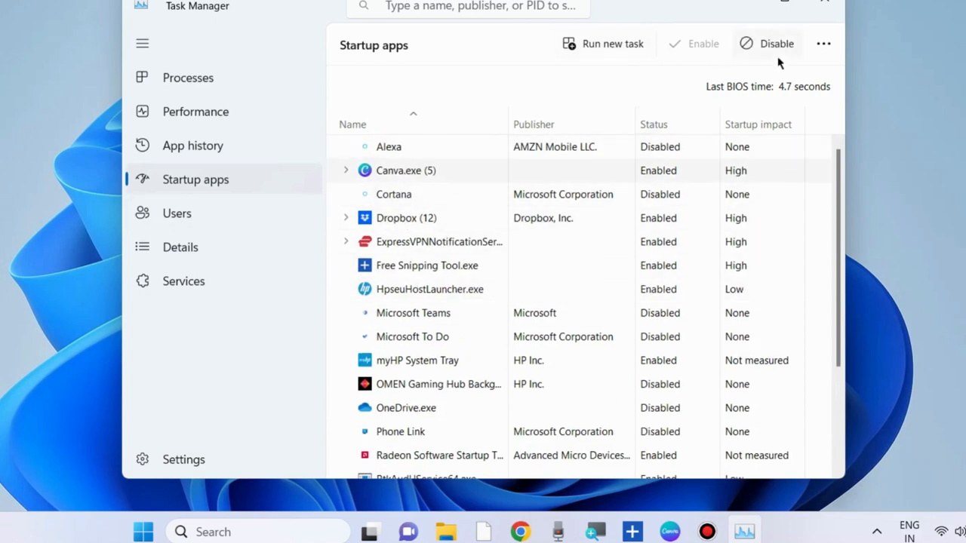
pyautogui.moveTo(777, 43)
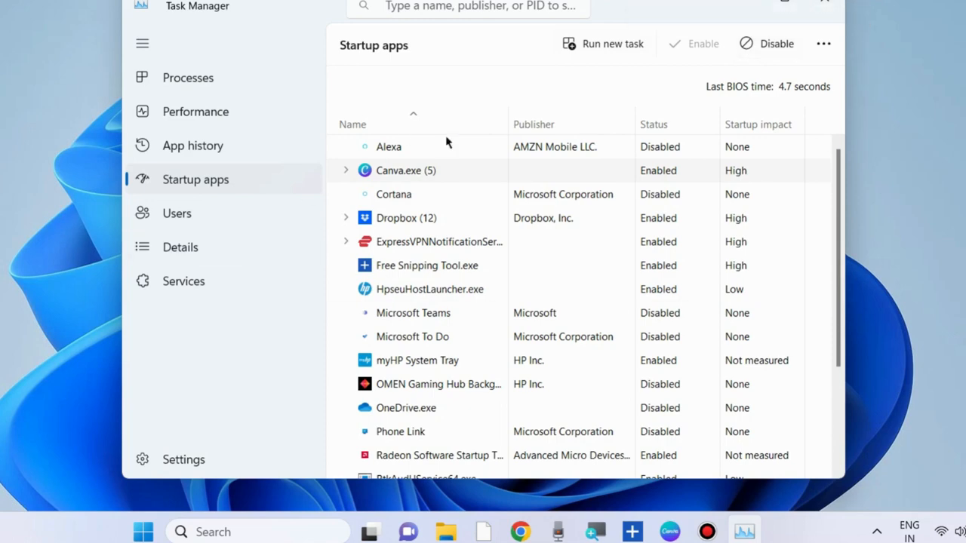
pyautogui.click(823, 2)
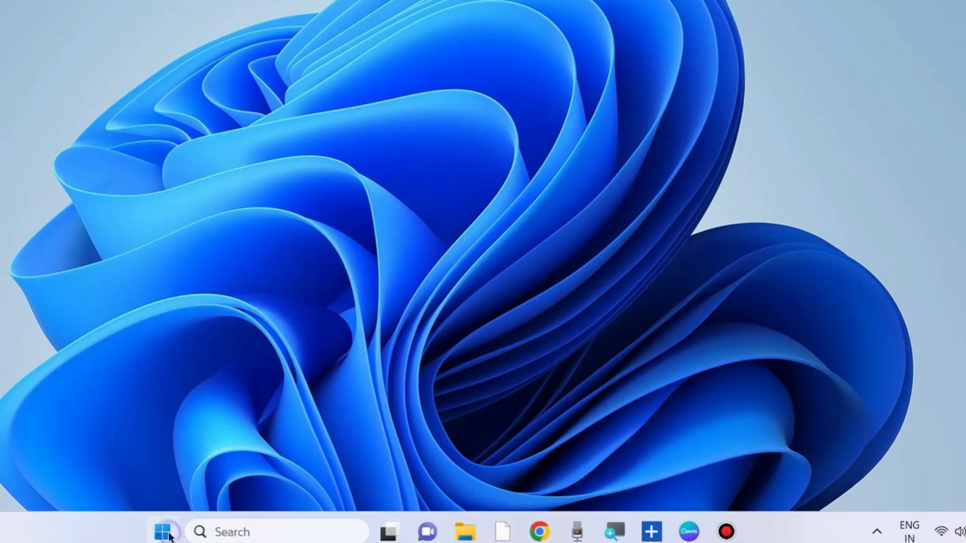
# Step: Open Settings > Apps > Installed apps and search for 'media' to reach Media Player
pyautogui.rightClick(165, 532)
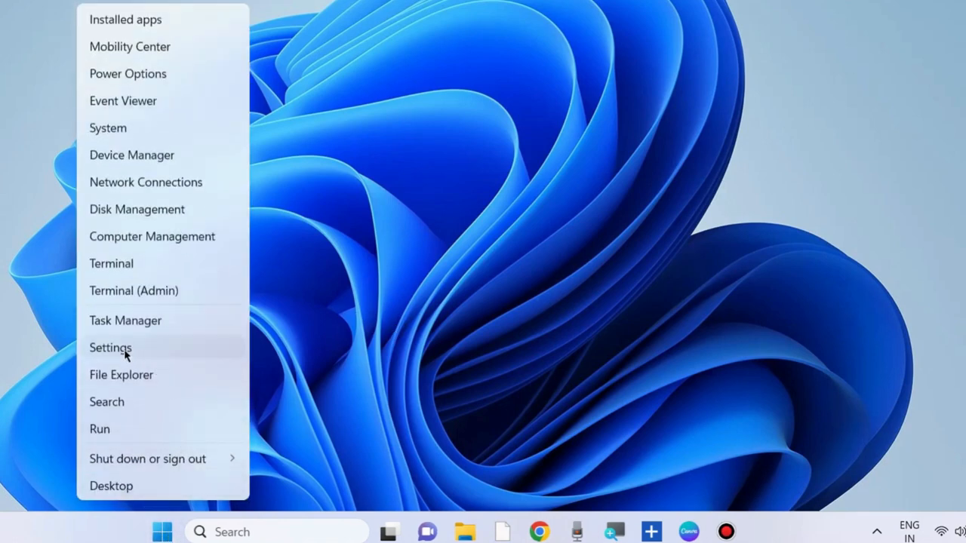
pyautogui.click(110, 348)
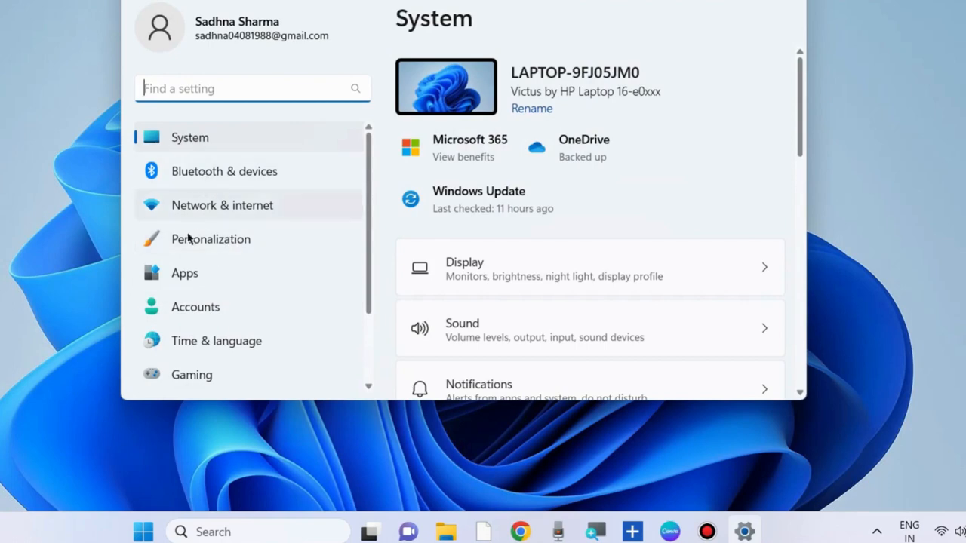
pyautogui.click(185, 273)
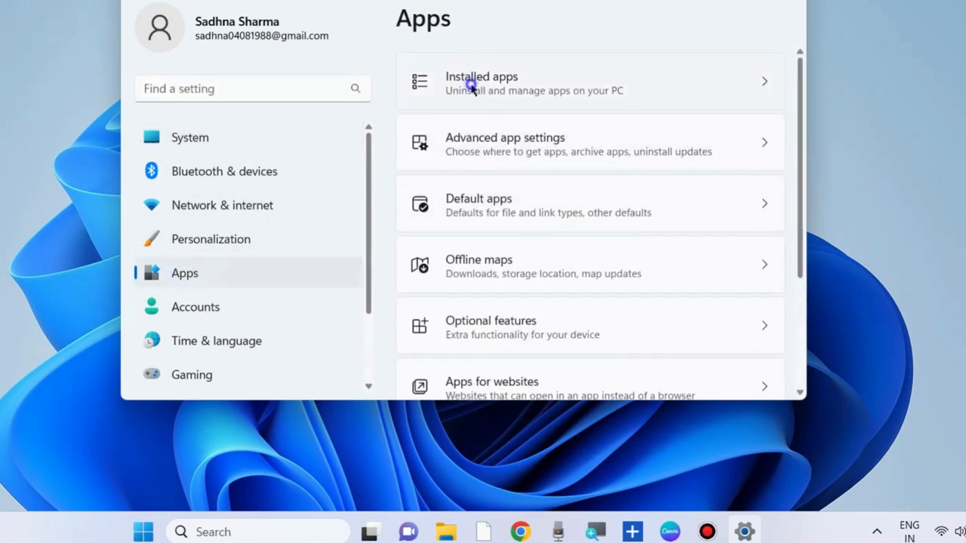
pyautogui.click(482, 81)
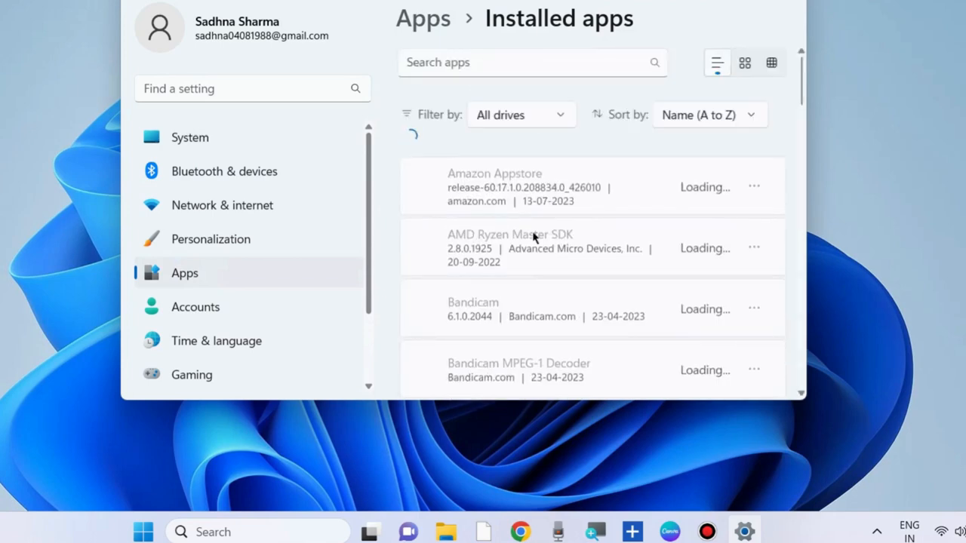
pyautogui.moveTo(493, 268)
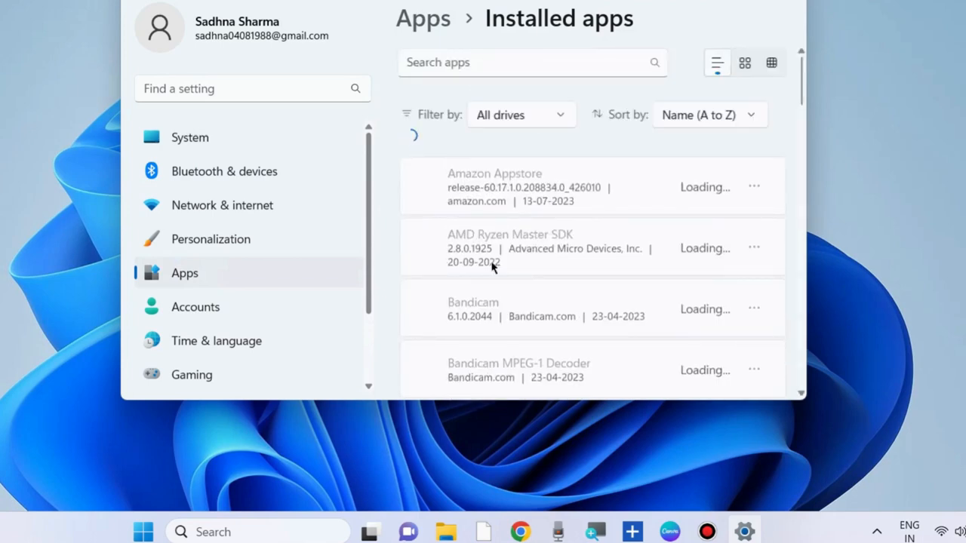
pyautogui.write('m')
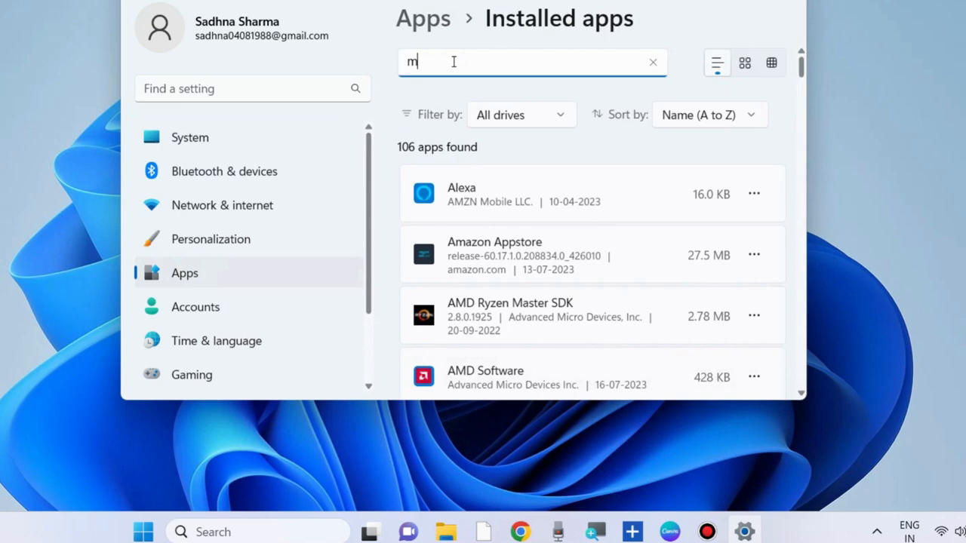
pyautogui.write('edia')
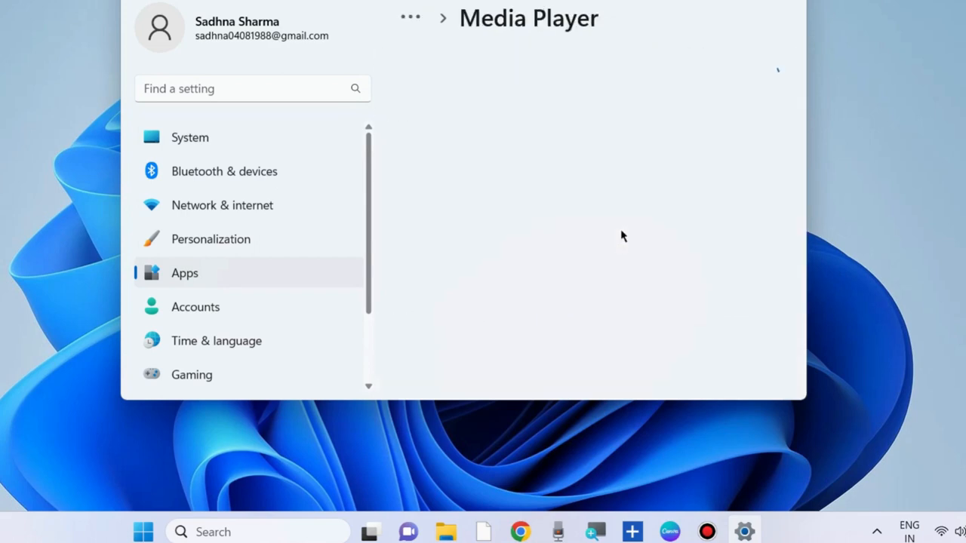
# Step: Set Media Player's 'Let this app run in background' option to Never
pyautogui.scroll(-3)
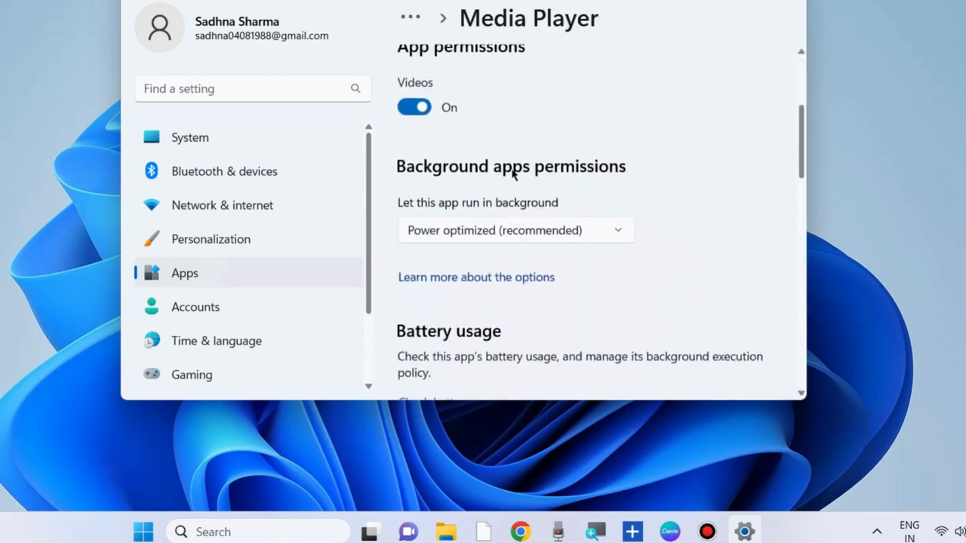
pyautogui.click(515, 230)
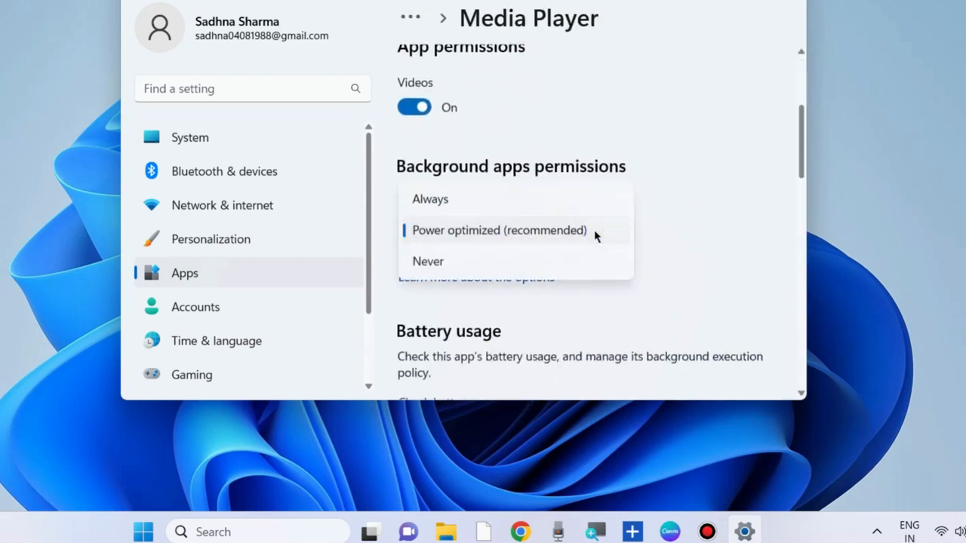
pyautogui.click(428, 261)
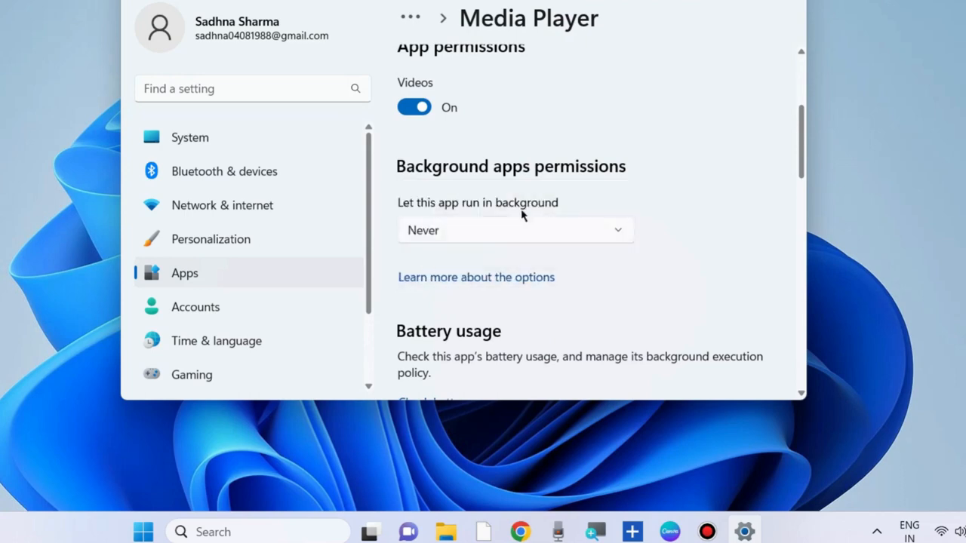
pyautogui.moveTo(524, 216)
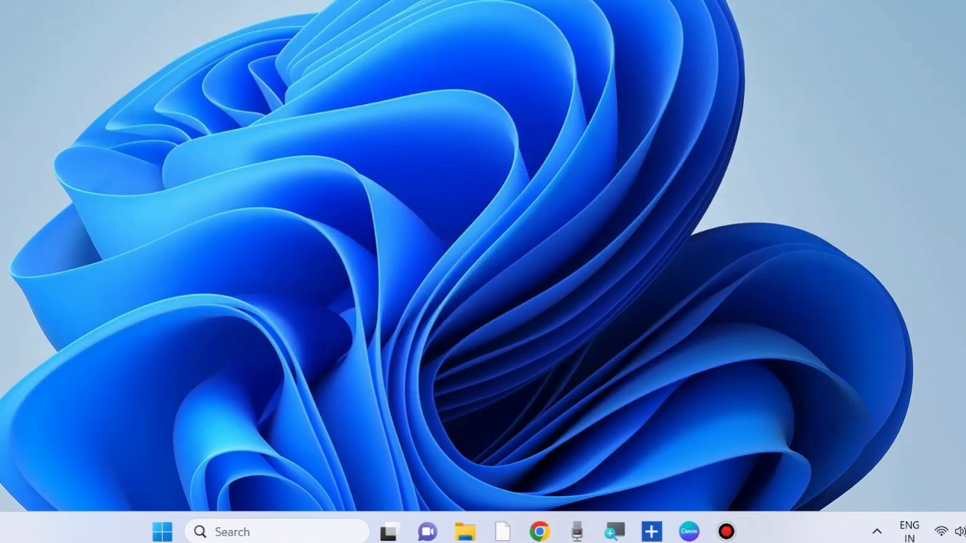
pyautogui.moveTo(480, 242)
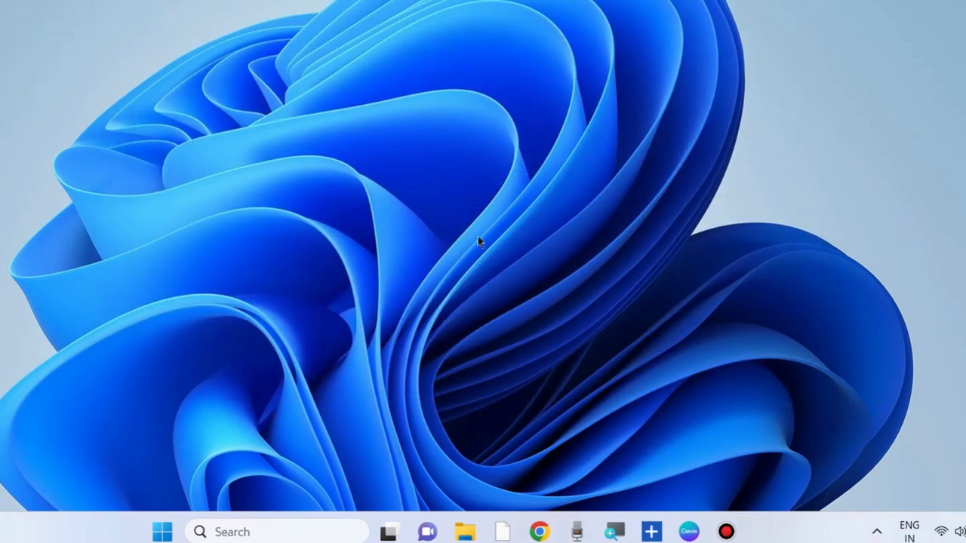
# Step: Reopen Settings from the Start menu and go to System > Troubleshoot
pyautogui.rightClick(161, 531)
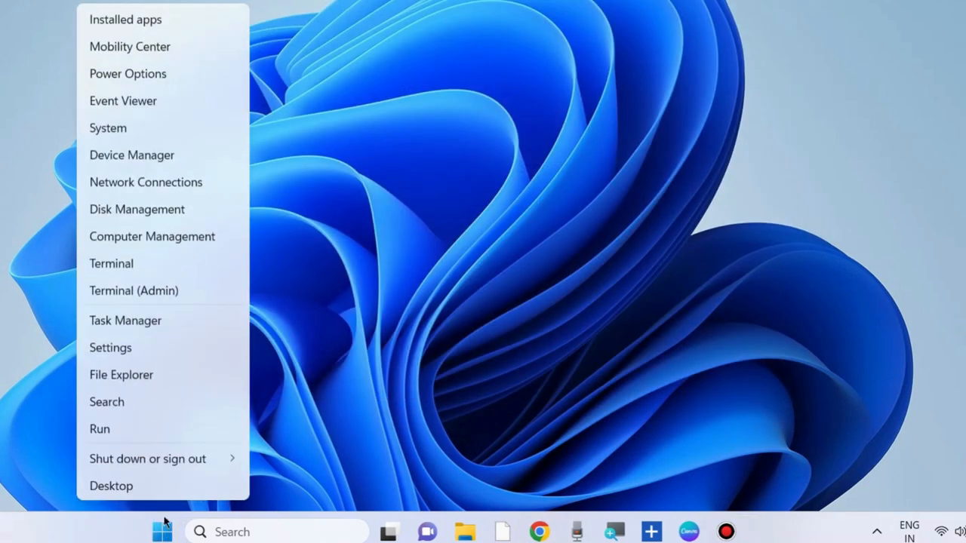
pyautogui.click(110, 347)
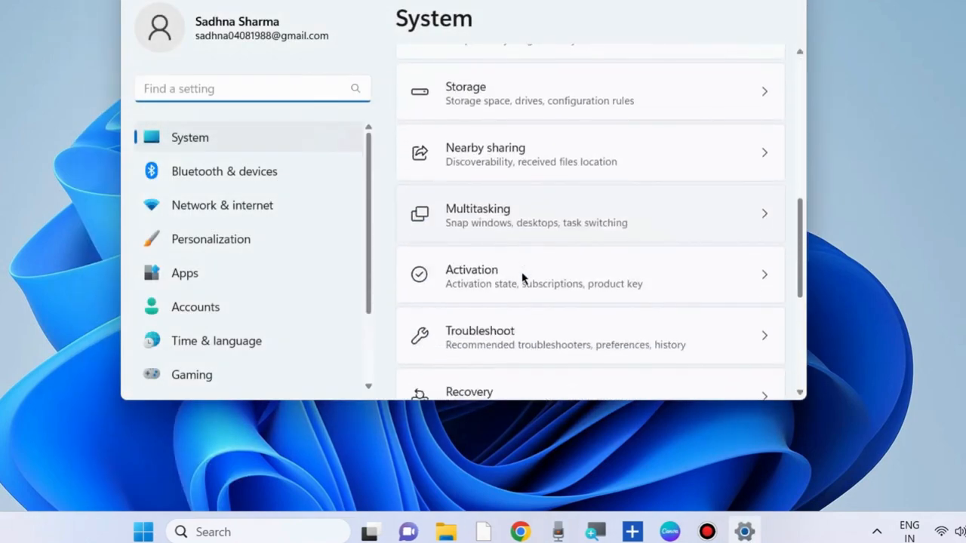
pyautogui.scroll(-3)
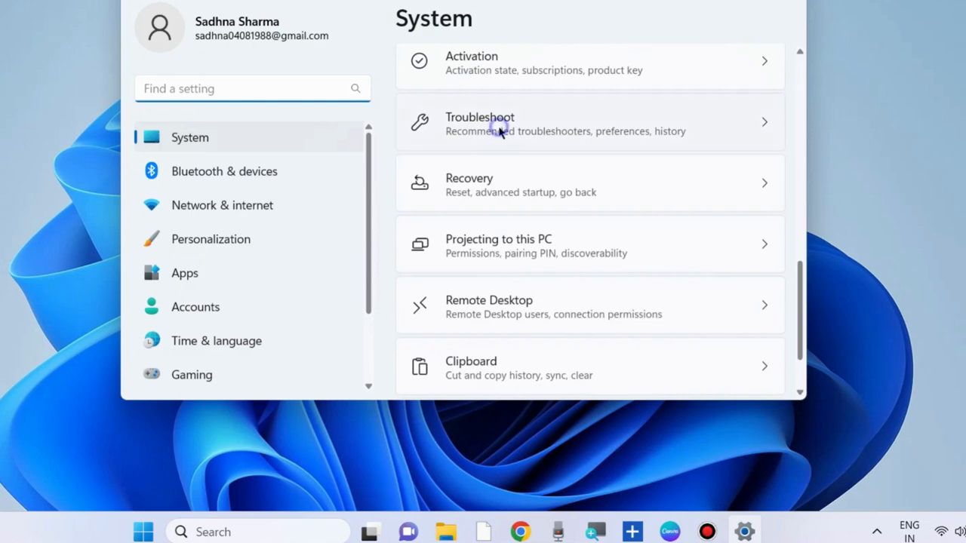
pyautogui.click(479, 123)
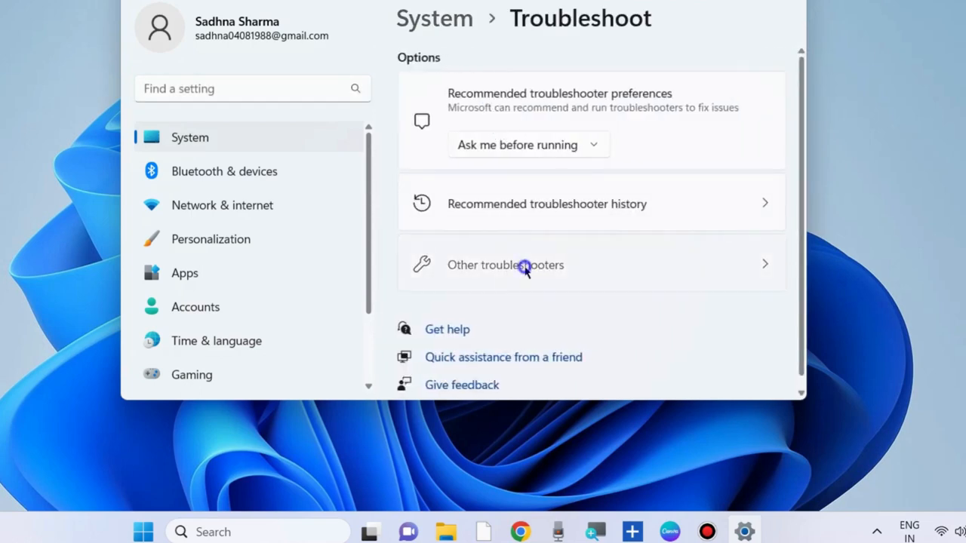
# Step: Run the Windows Media Player troubleshooter from Other troubleshooters
pyautogui.click(505, 265)
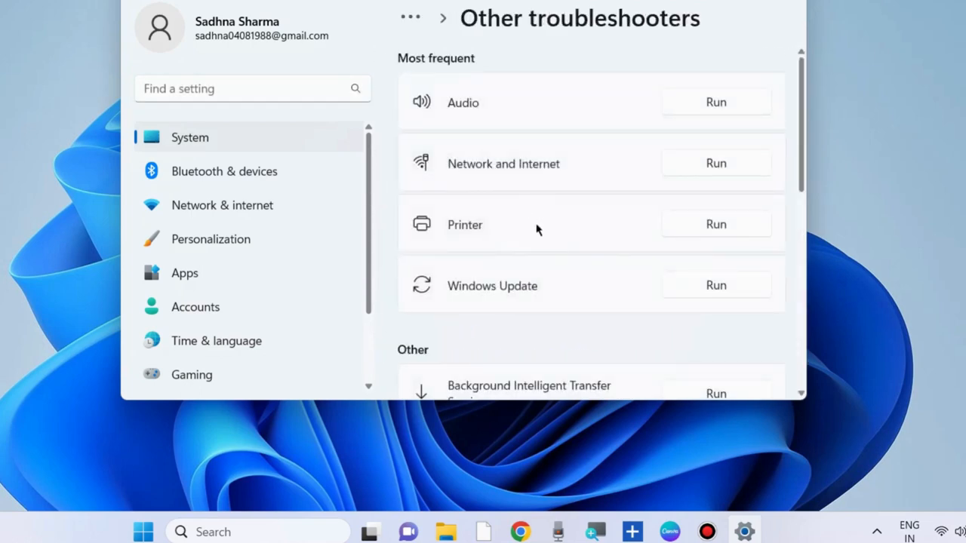
pyautogui.scroll(-3)
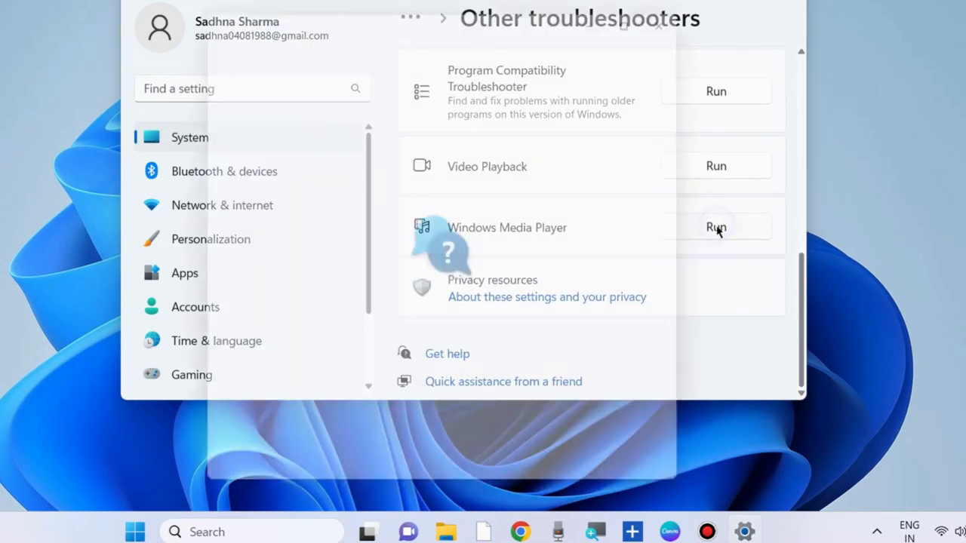
pyautogui.click(716, 227)
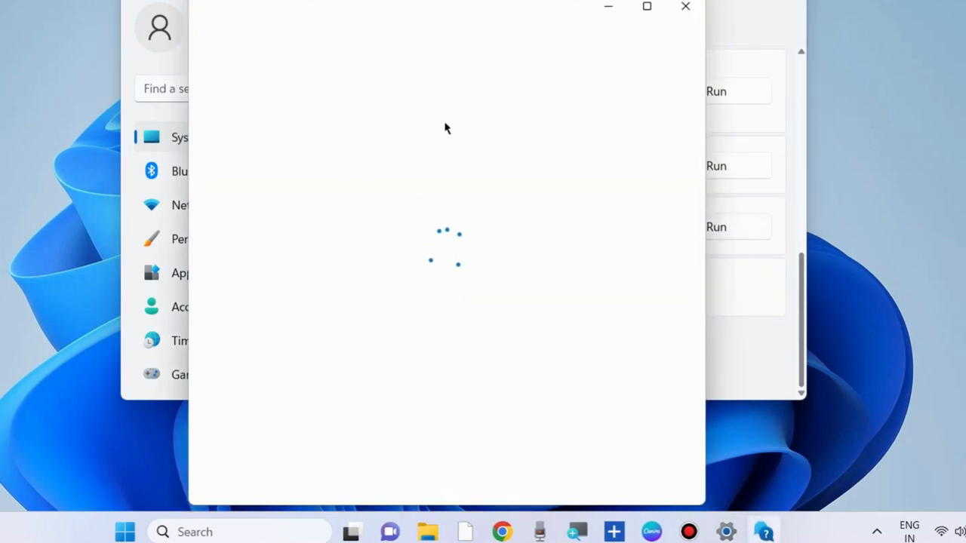